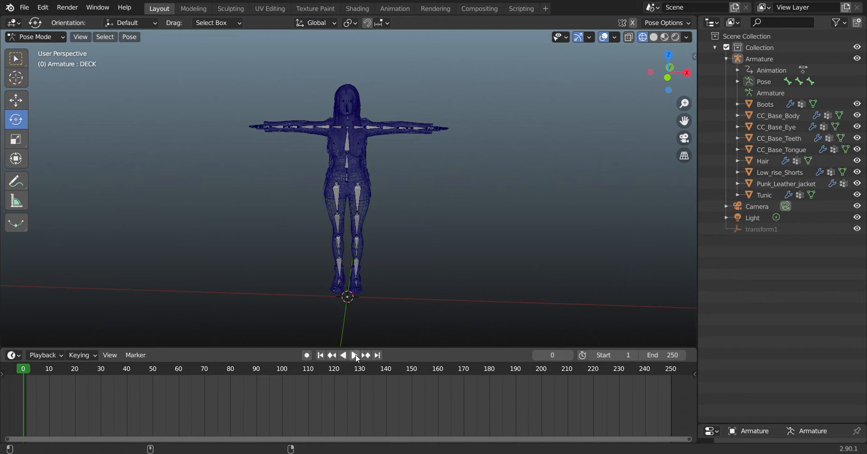
Play the animation with End frame 60, then put the armature in Object Mode.
{"action": "left_click", "coordinate": [354, 355]}
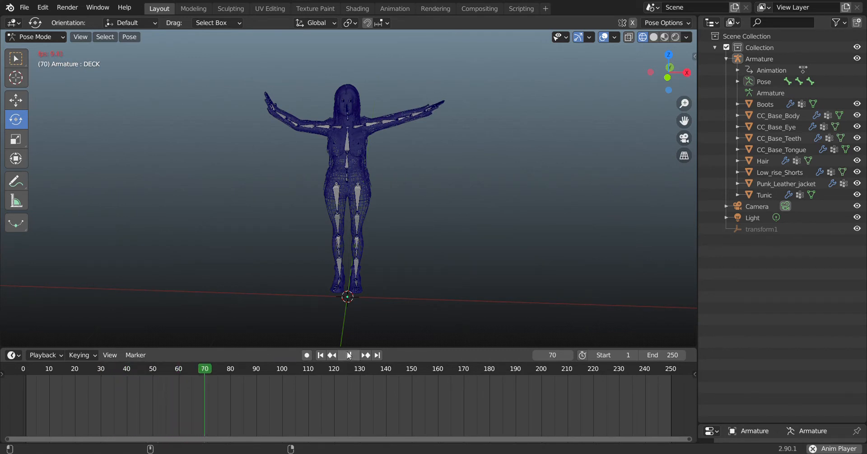
{"action": "left_click", "coordinate": [354, 354]}
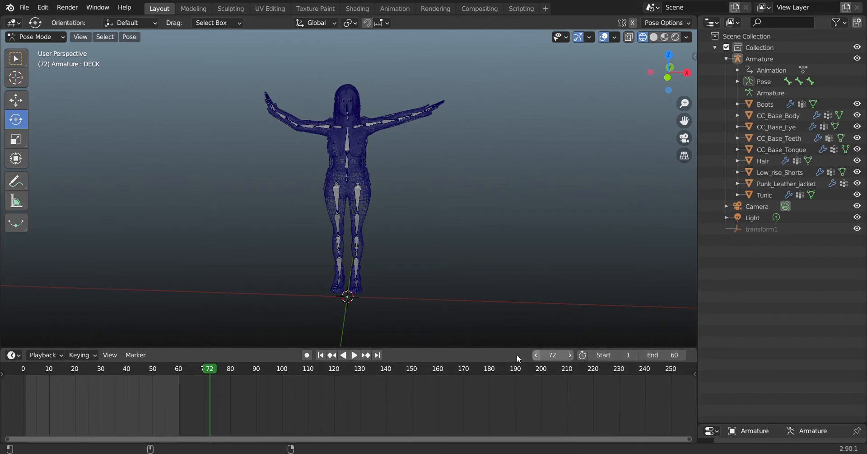
{"action": "left_click", "coordinate": [354, 355]}
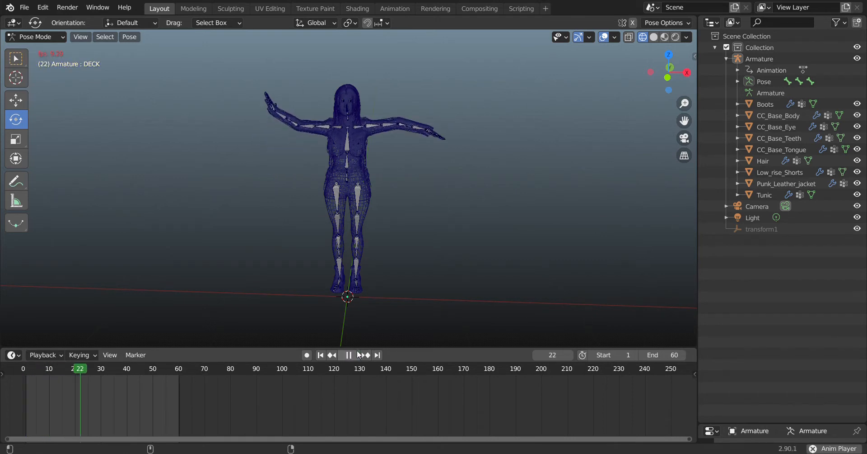
{"action": "left_click", "coordinate": [349, 354]}
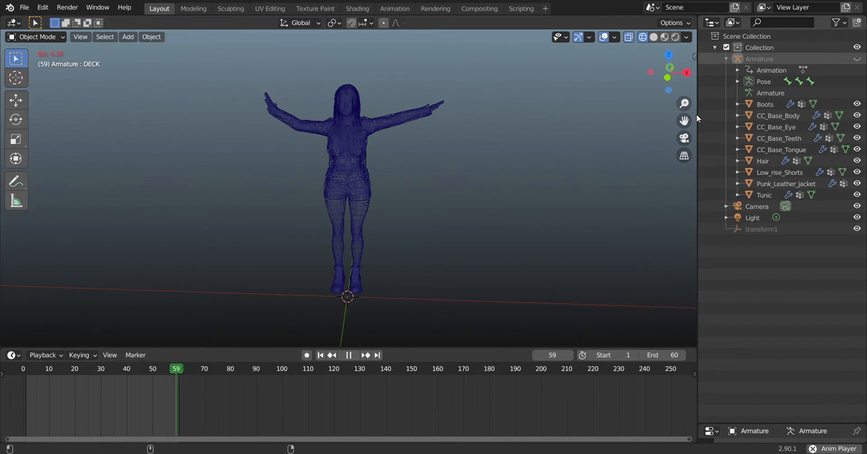
Orbit to an angled view of the looping animation and return to Pose Mode.
{"action": "left_click", "coordinate": [67, 368]}
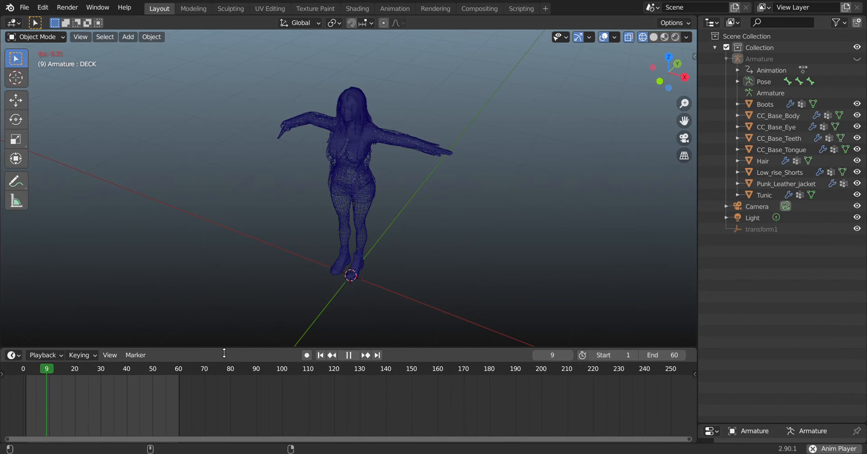
{"action": "left_click", "coordinate": [350, 354]}
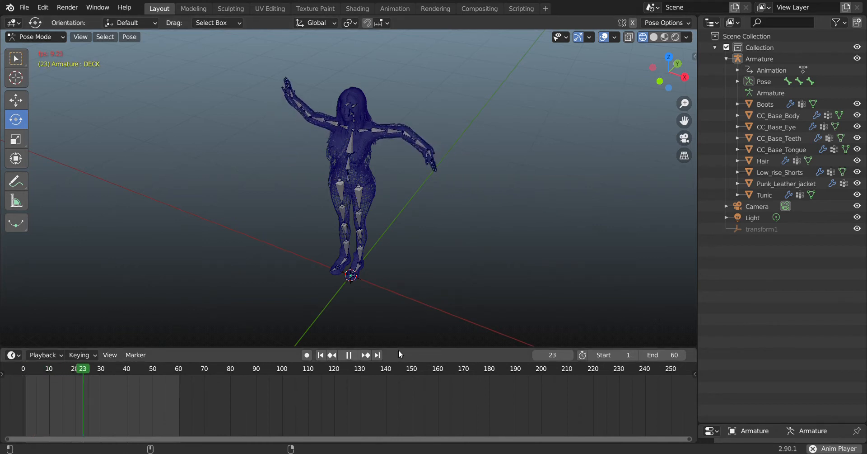
Pause playback so the character holds its pose at frame 53.
{"action": "left_click", "coordinate": [349, 354]}
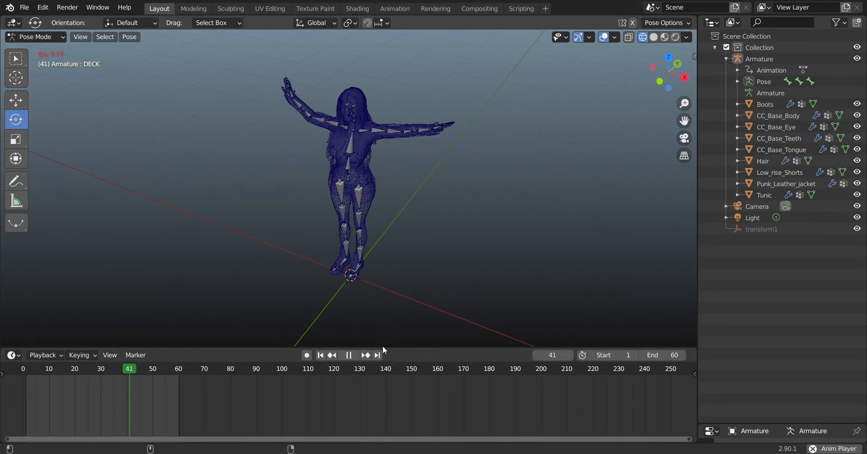
{"action": "left_click", "coordinate": [349, 354]}
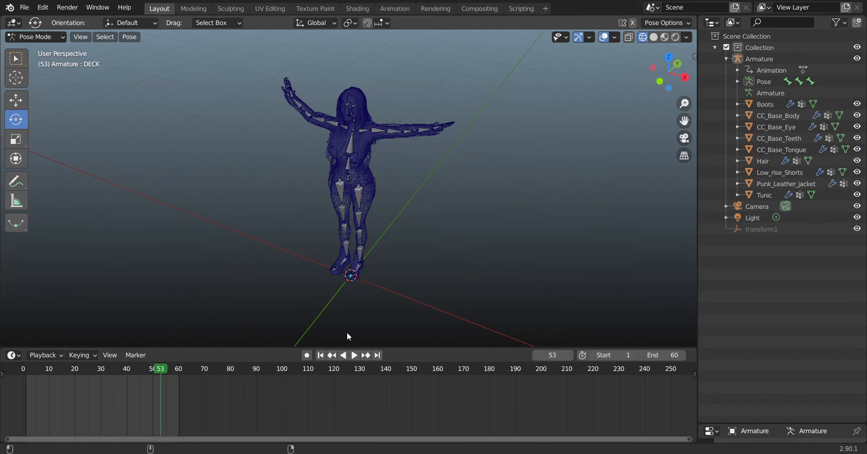
{"action": "mouse_move", "coordinate": [296, 352]}
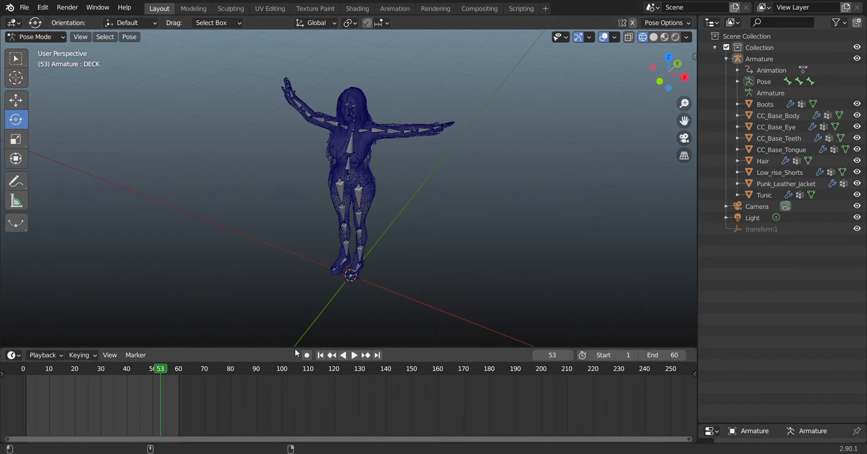
{"action": "mouse_move", "coordinate": [295, 324]}
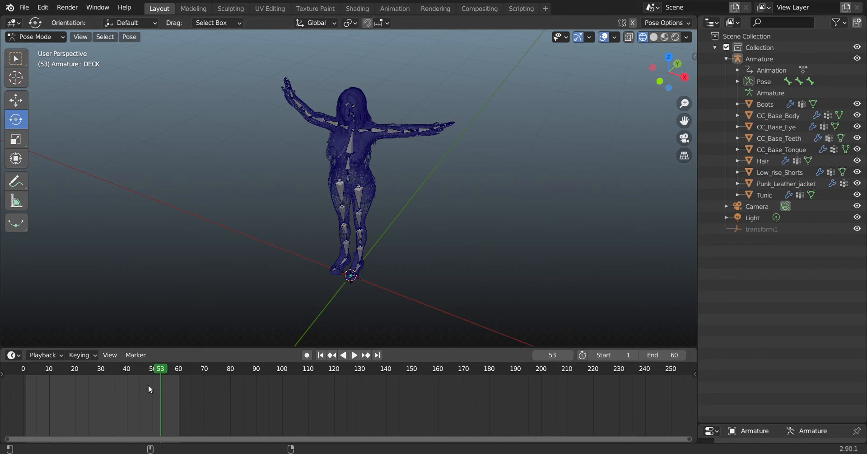
{"action": "mouse_move", "coordinate": [123, 375]}
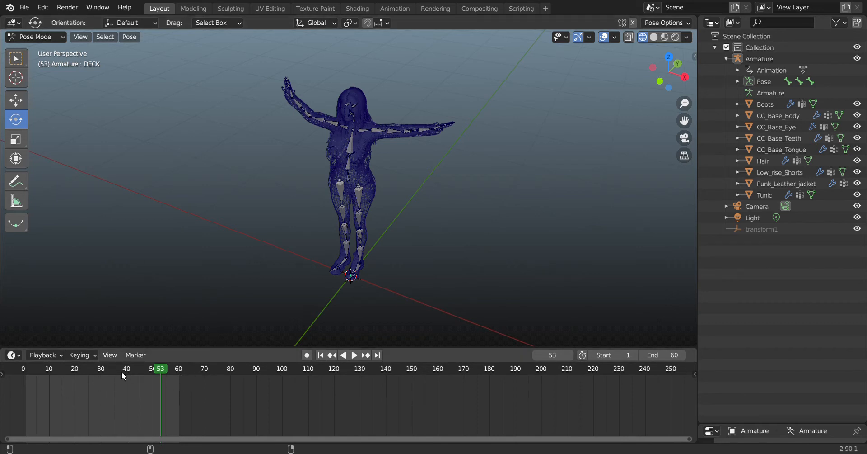
{"action": "mouse_move", "coordinate": [70, 383]}
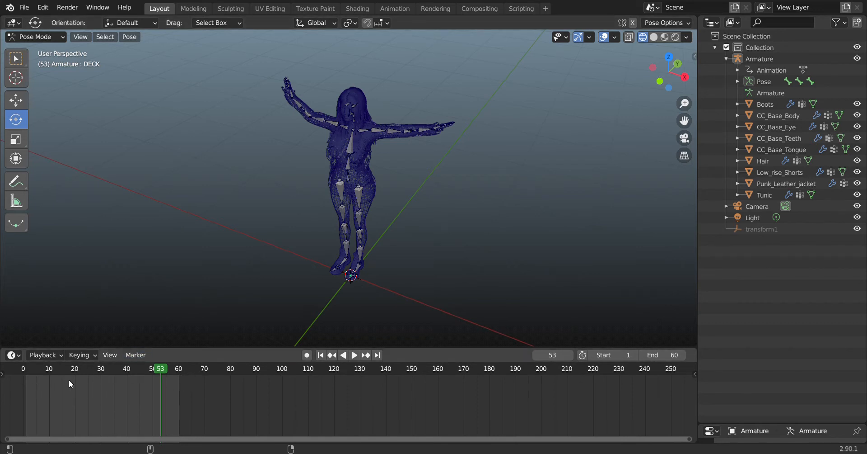
{"action": "mouse_move", "coordinate": [83, 379]}
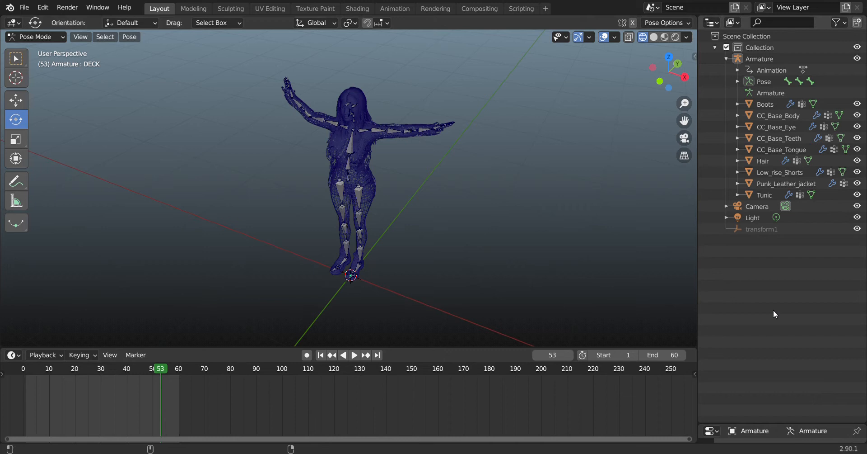
{"action": "mouse_move", "coordinate": [701, 354]}
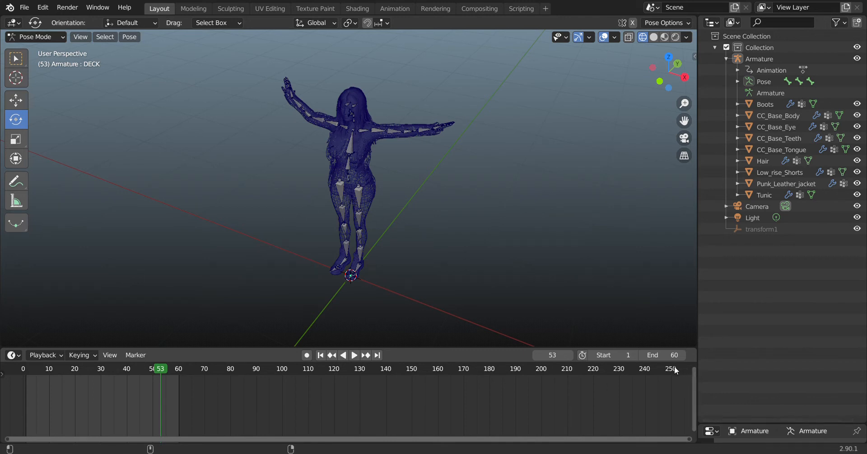
{"action": "mouse_move", "coordinate": [689, 371]}
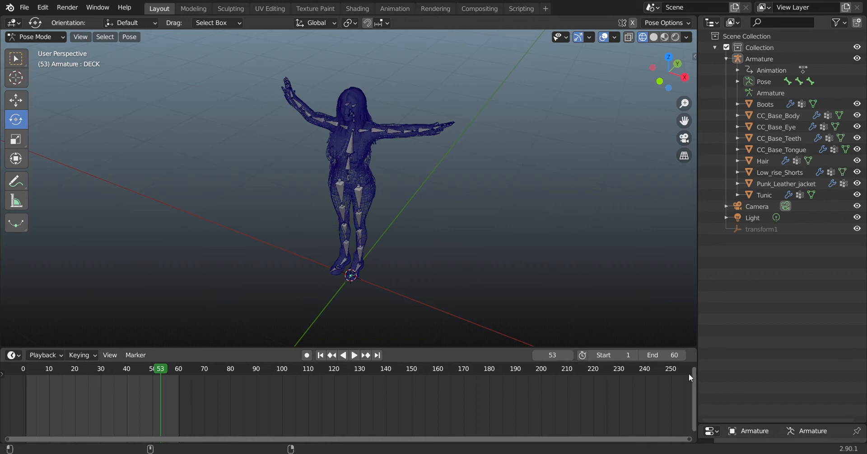
{"action": "mouse_move", "coordinate": [693, 368]}
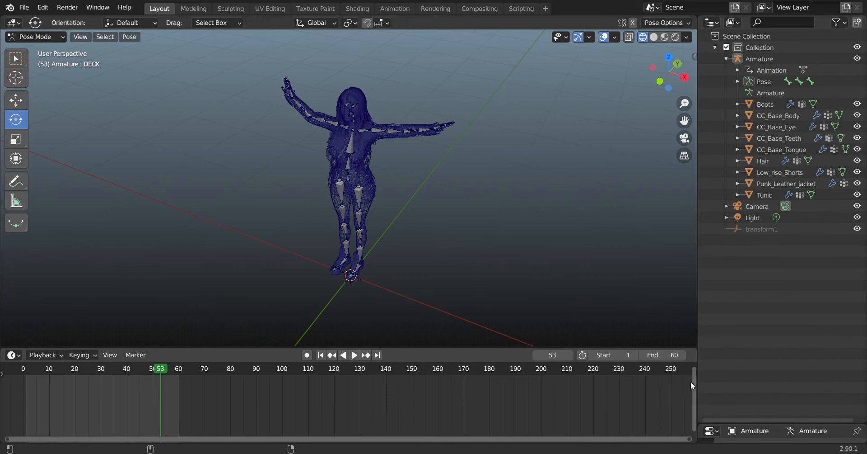
{"action": "mouse_move", "coordinate": [703, 384]}
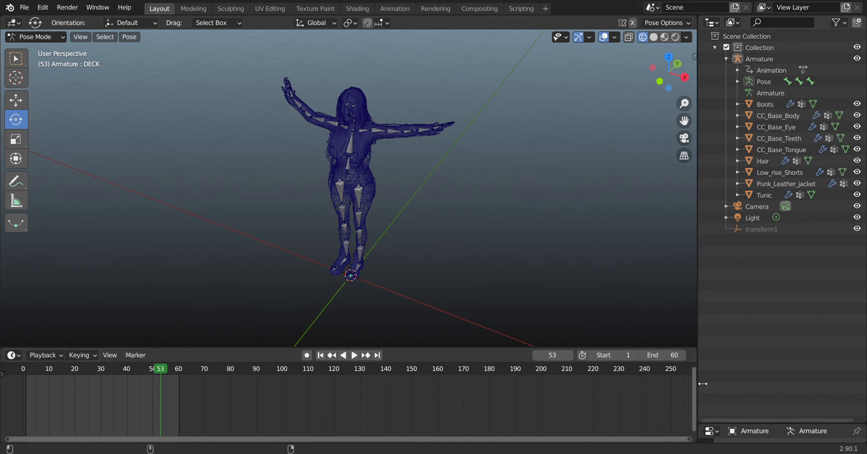
{"action": "mouse_move", "coordinate": [689, 390]}
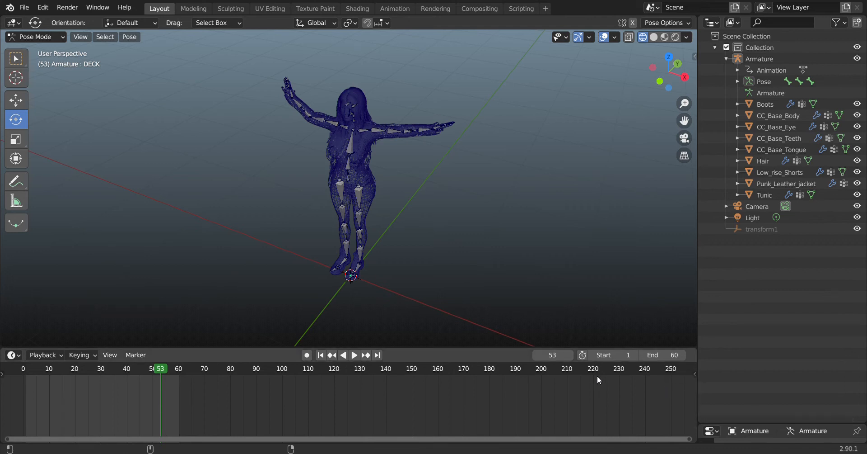
{"action": "mouse_move", "coordinate": [250, 367]}
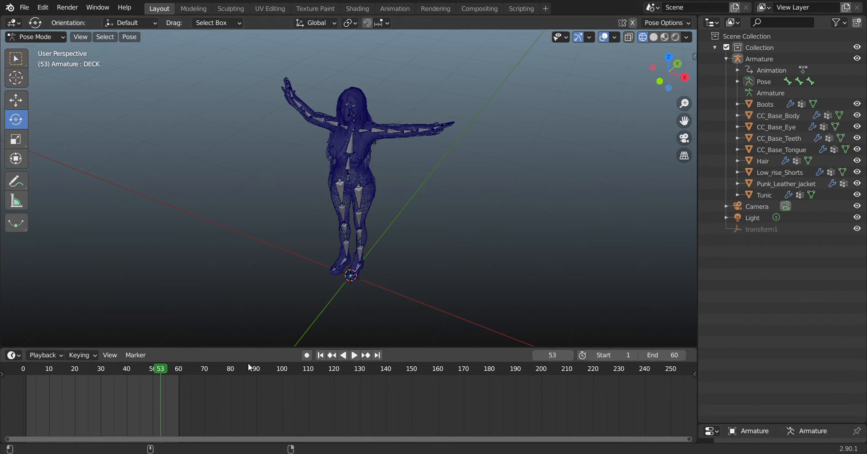
{"action": "mouse_move", "coordinate": [138, 376]}
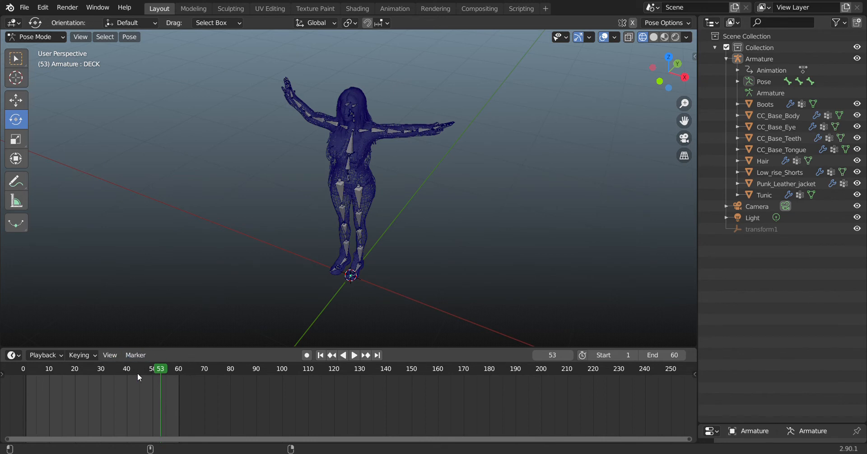
Uncheck Only Keyframes from Selected Channels in the Timeline View menu.
{"action": "left_click", "coordinate": [109, 354]}
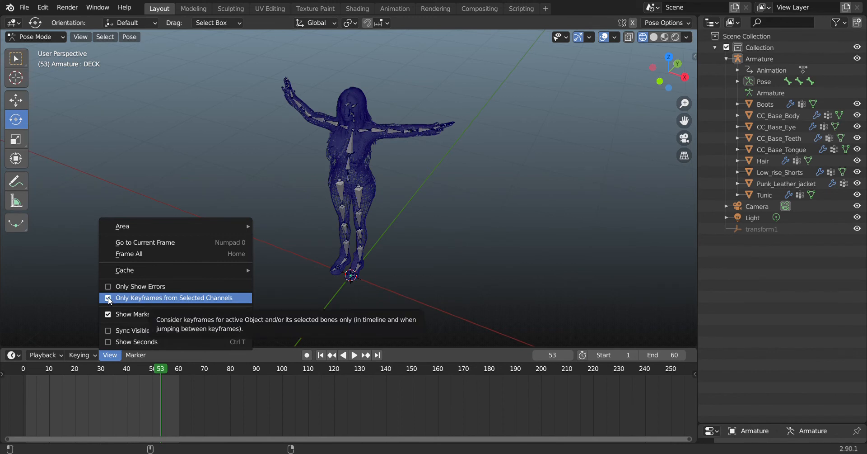
{"action": "left_click", "coordinate": [172, 297]}
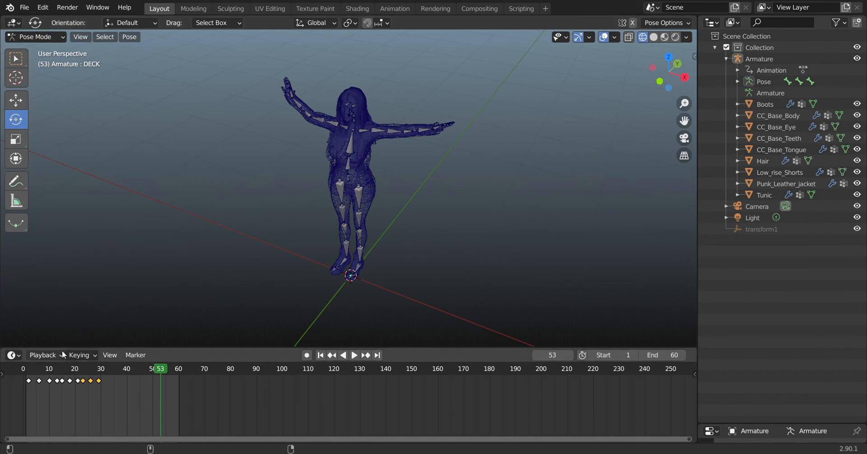
{"action": "mouse_move", "coordinate": [31, 371]}
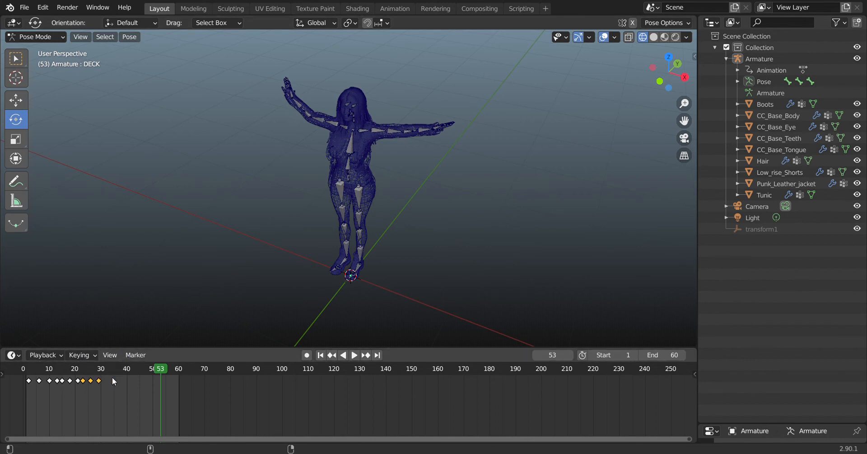
{"action": "mouse_move", "coordinate": [122, 379]}
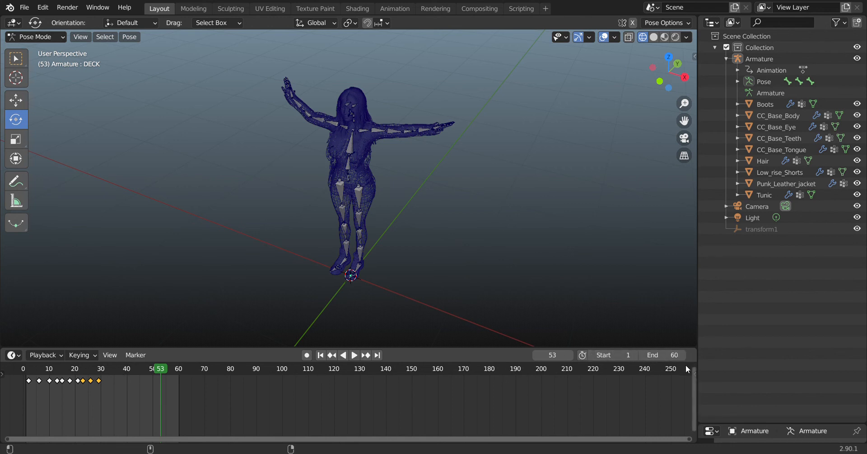
{"action": "mouse_move", "coordinate": [588, 391]}
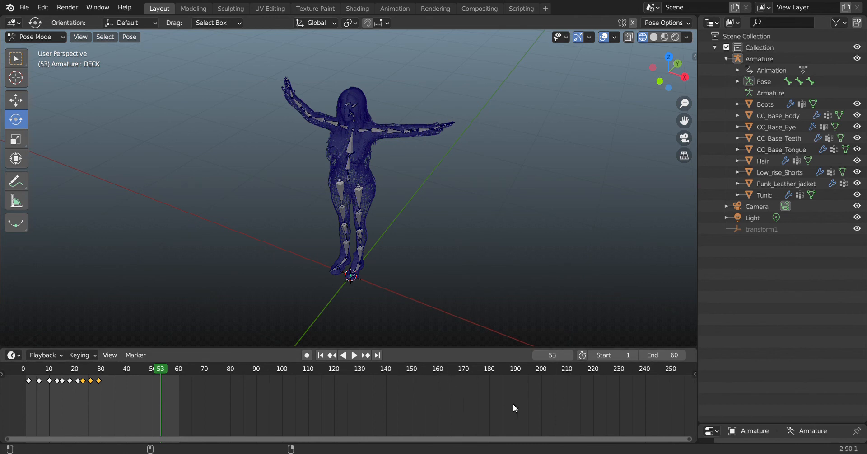
{"action": "mouse_move", "coordinate": [139, 380]}
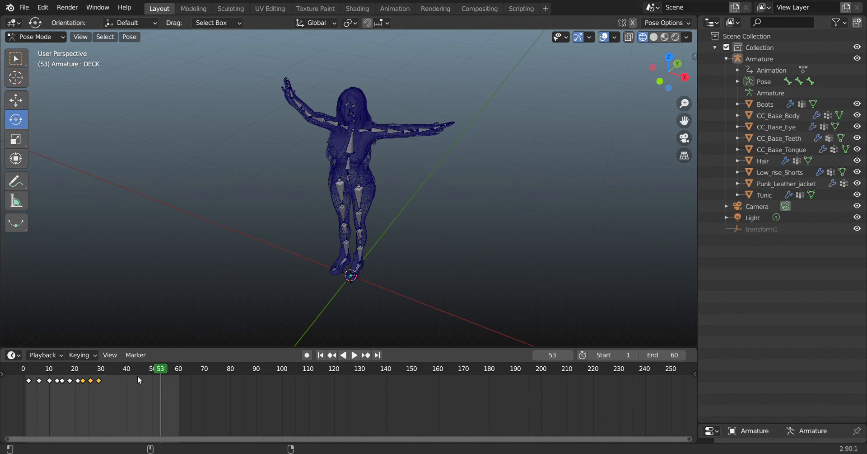
{"action": "left_click", "coordinate": [109, 354]}
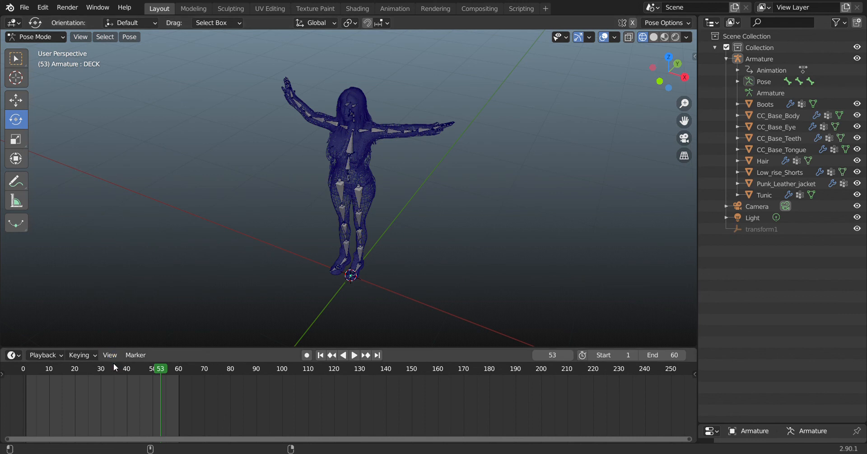
{"action": "left_click", "coordinate": [110, 354]}
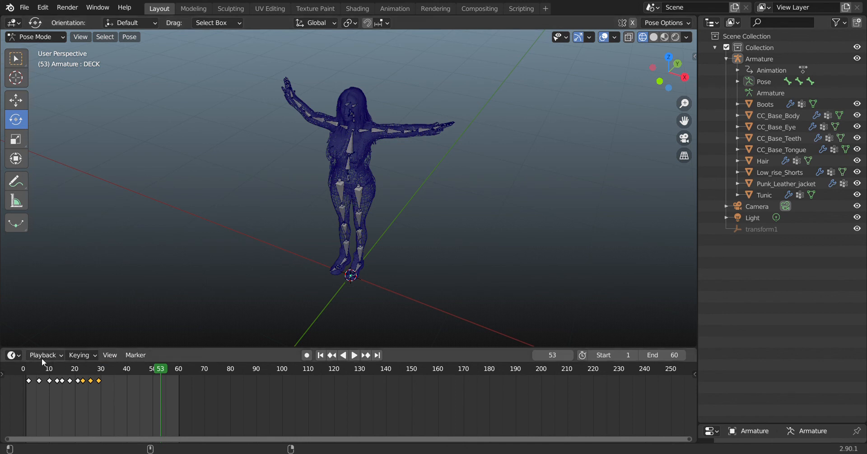
{"action": "mouse_move", "coordinate": [144, 388]}
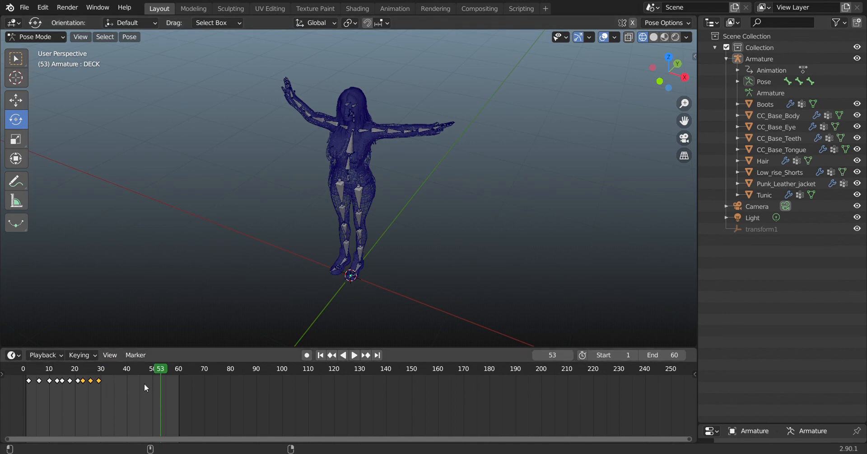